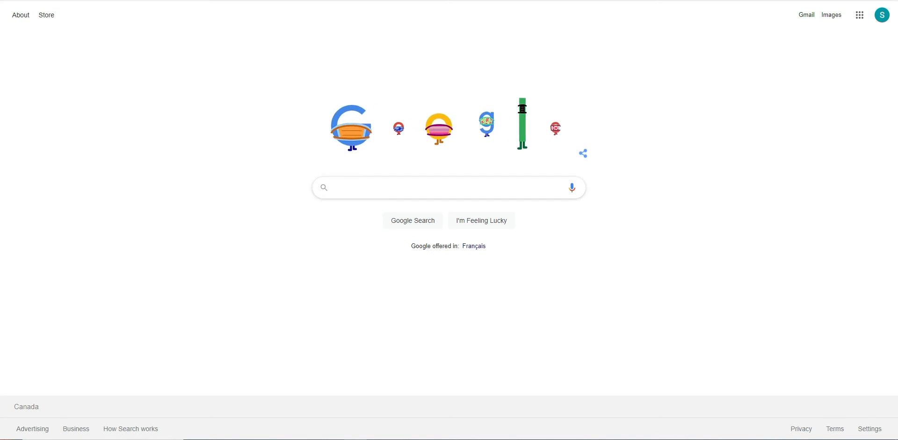
Search Google for 'hwmonitor' and look through the results for the CPUID page
click(448, 187)
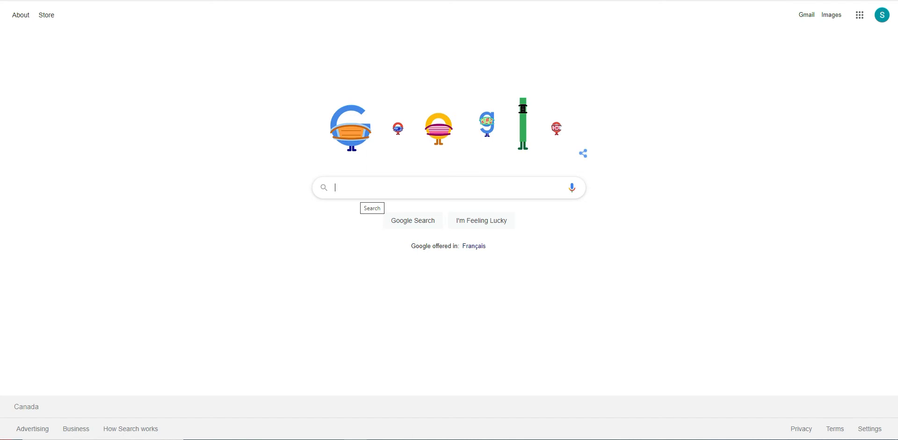
text(hwmonitor)
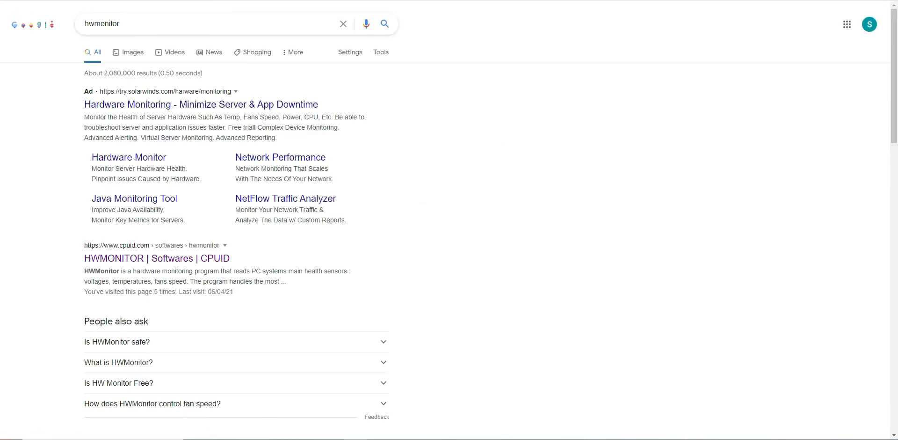
scroll(down, 3)
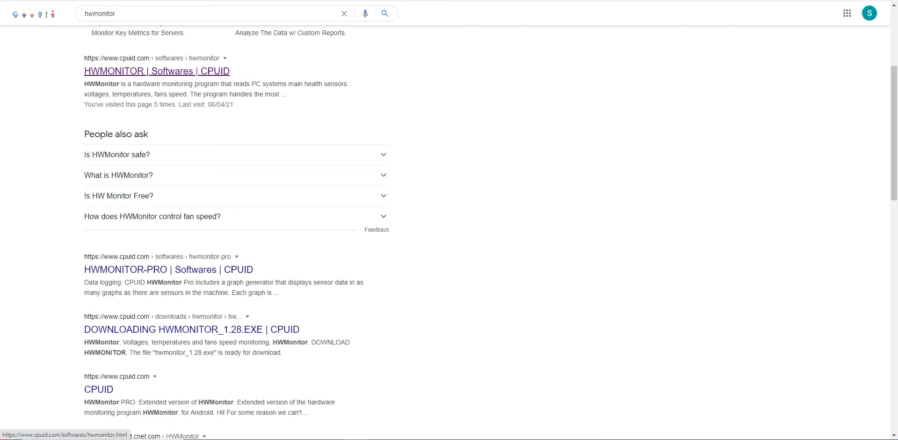
From the official CPUID page, download the HWMonitor 1.43 English setup installer
click(156, 71)
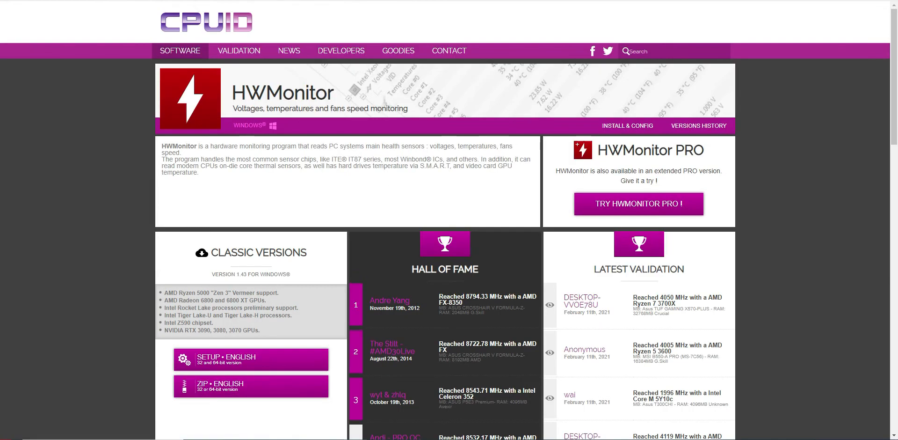
scroll(down, 3)
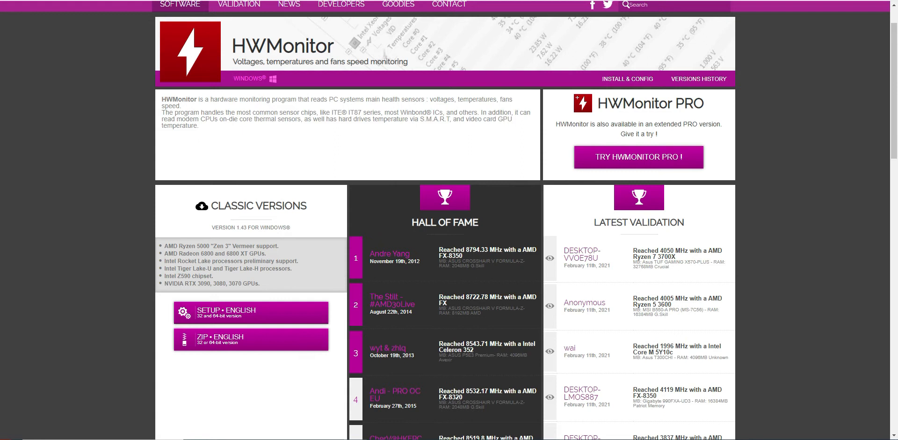
scroll(down, 3)
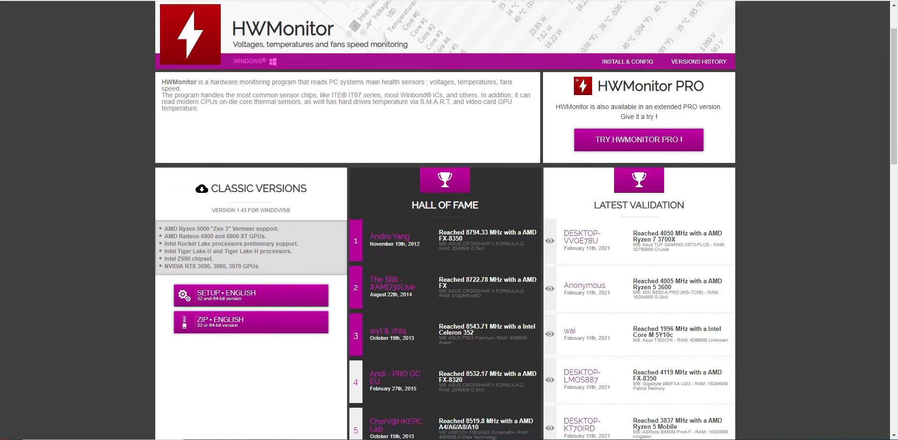
scroll(down, 3)
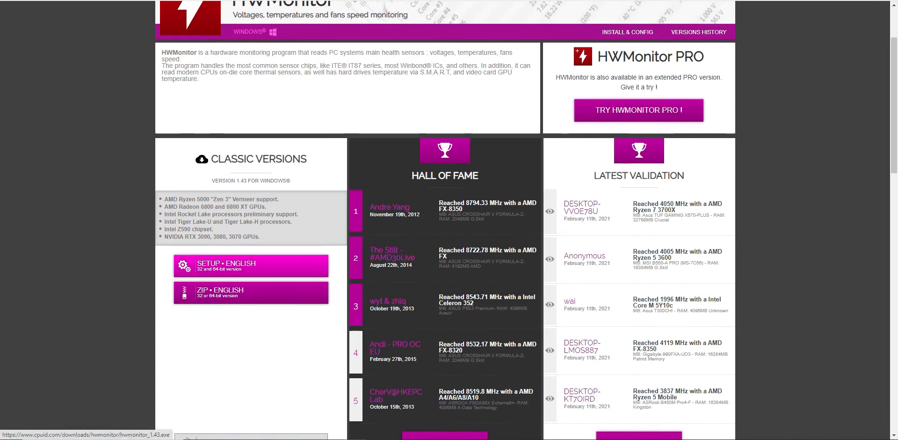
scroll(down, 3)
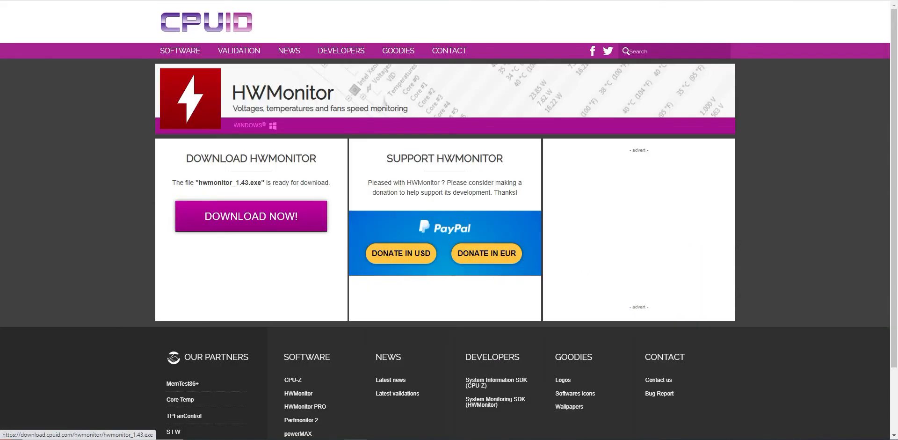
click(250, 216)
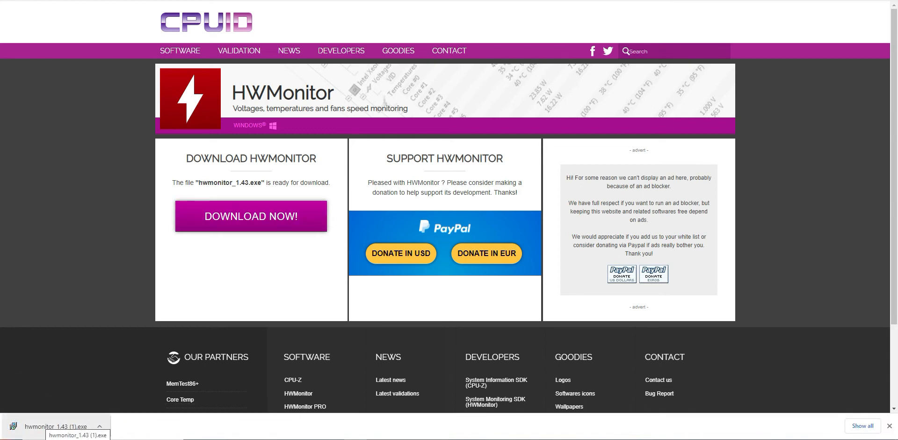
Run the installer accepting the default folder, Start Menu folder and desktop icon
click(54, 425)
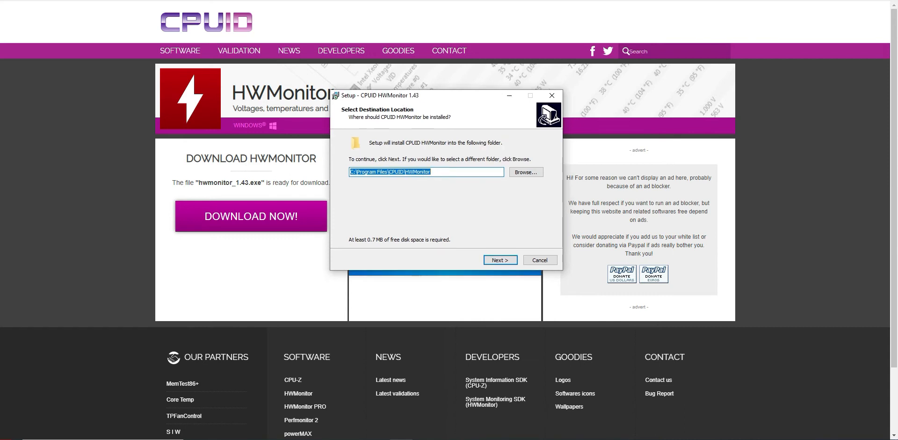
click(498, 260)
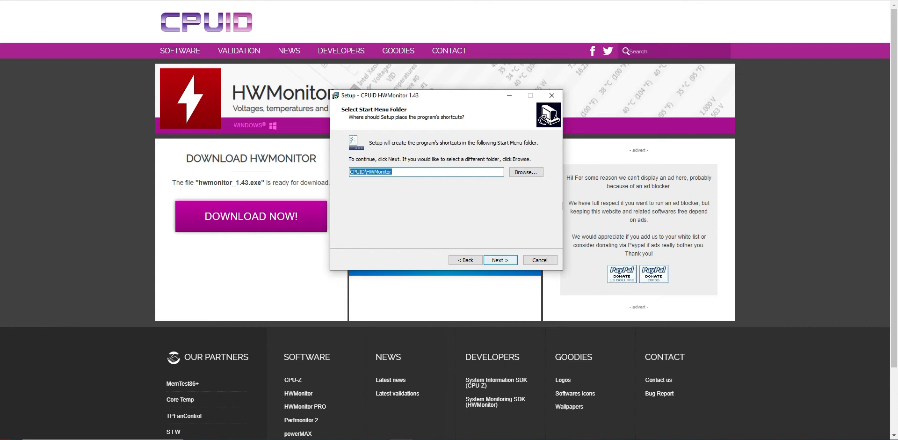
click(500, 259)
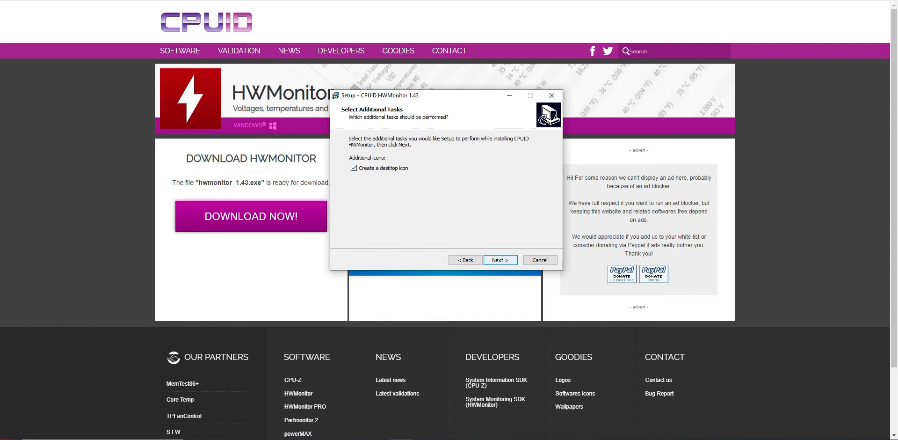
click(499, 259)
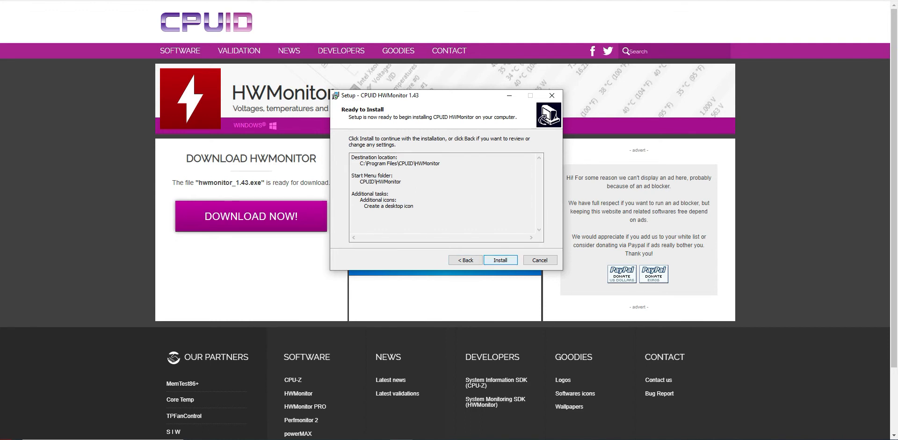
Install HWMonitor and finish without viewing hwm_readme.txt
click(500, 260)
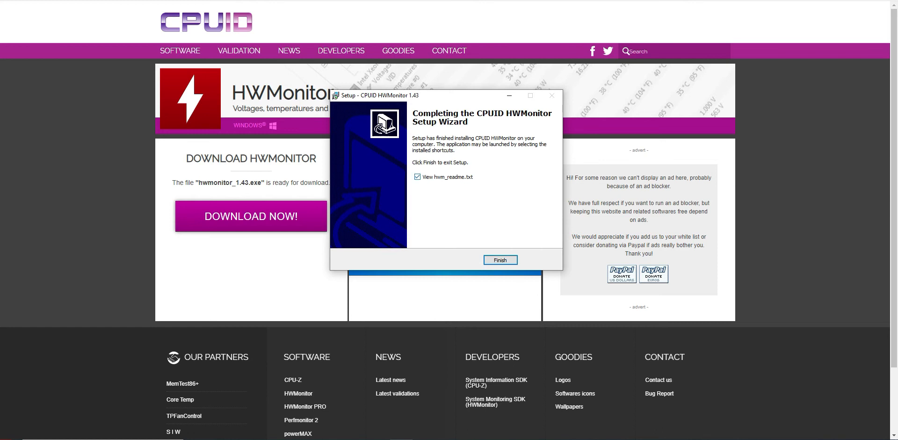
click(417, 176)
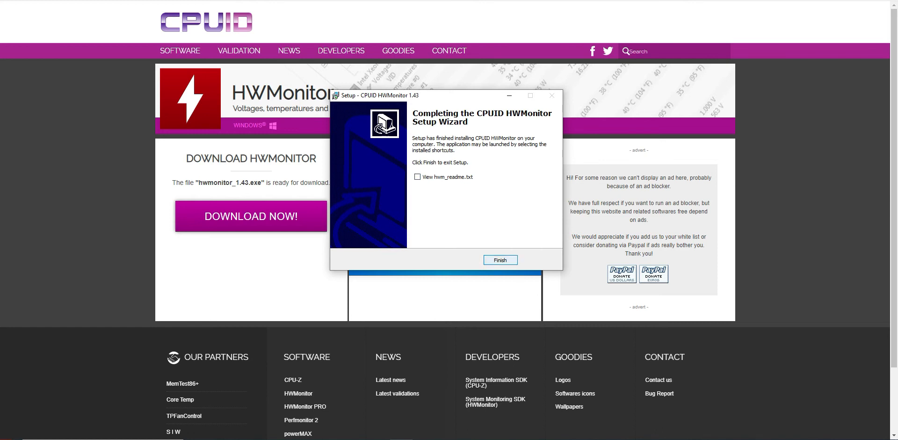
click(500, 260)
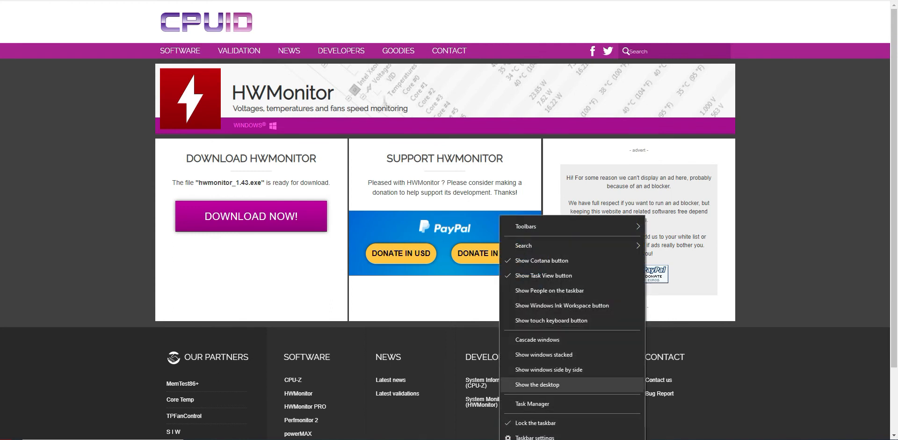
Show the desktop and launch HWMonitor from its new desktop icon
click(537, 384)
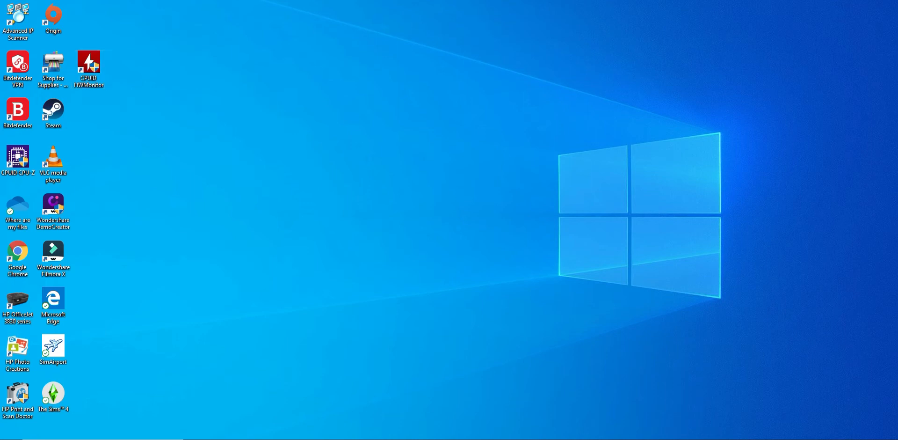
double_click(88, 63)
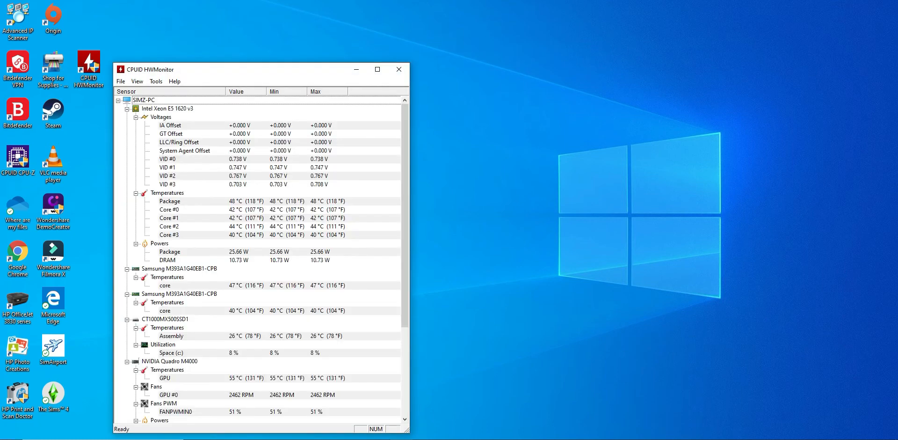
Centre the window, collapse the GPU sensor and performance groups, and expand the Xeon CPU core temperatures
drag(258, 70, 462, 42)
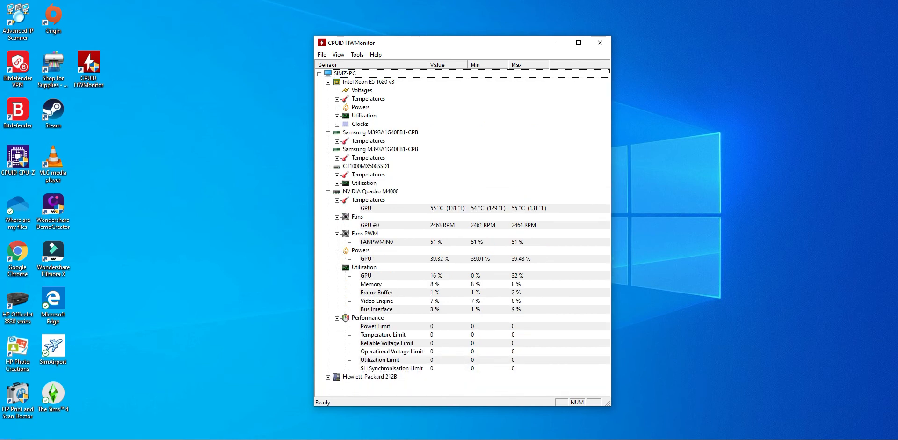
click(338, 199)
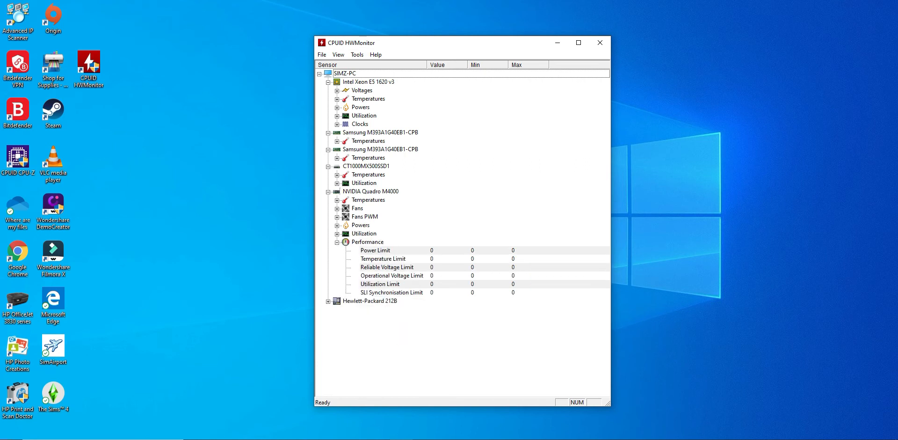
click(337, 242)
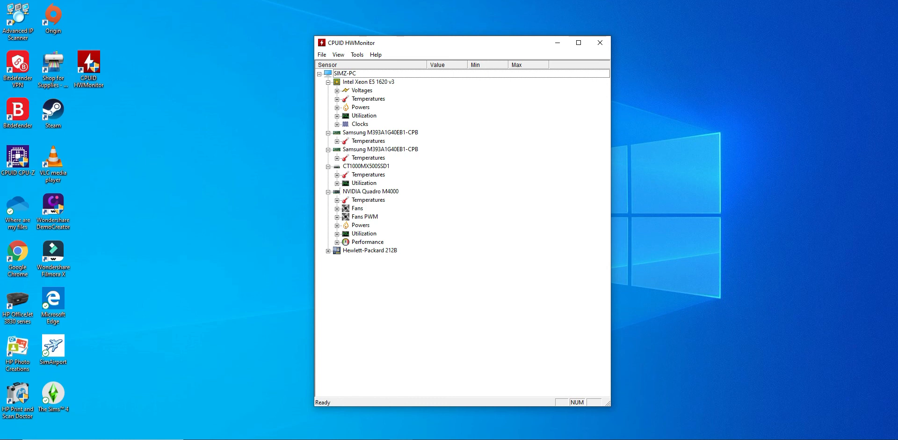
click(337, 98)
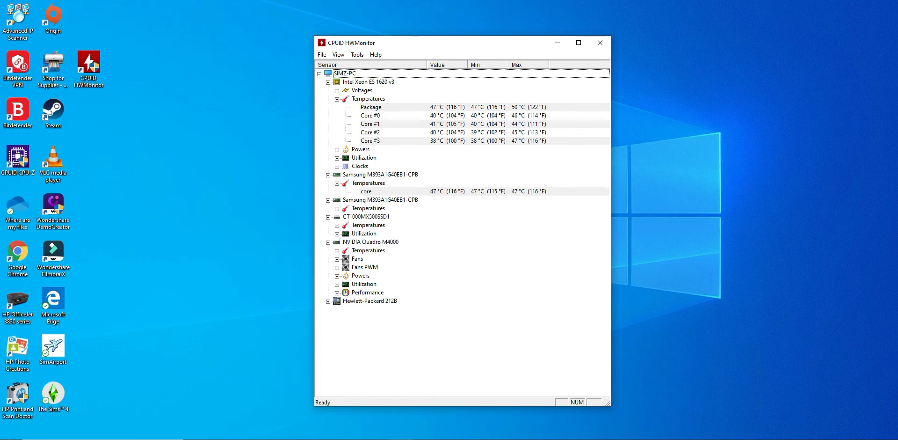
Expand temperatures for the second Samsung module, the CT1000MX500SSD1 drive and the Quadro M4000 GPU, leaving fan PWM hidden
click(337, 208)
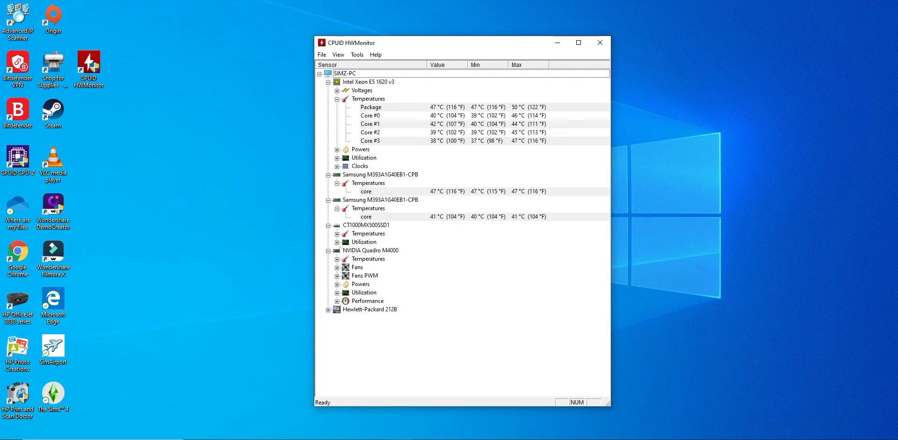
click(338, 232)
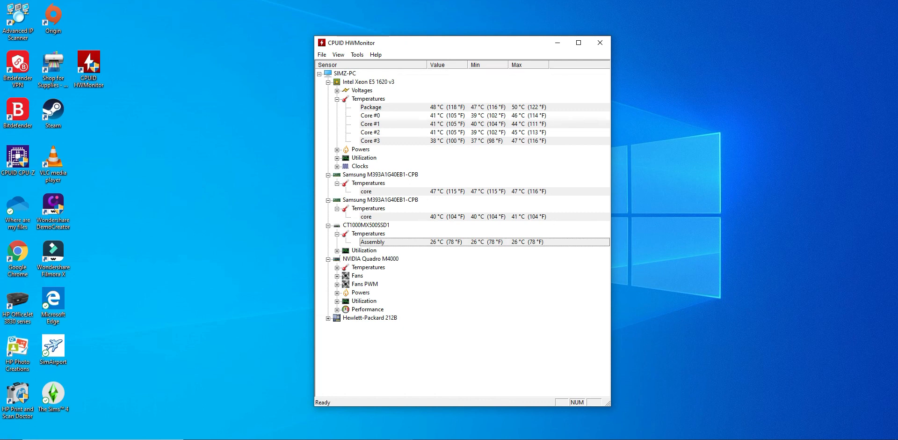
click(338, 267)
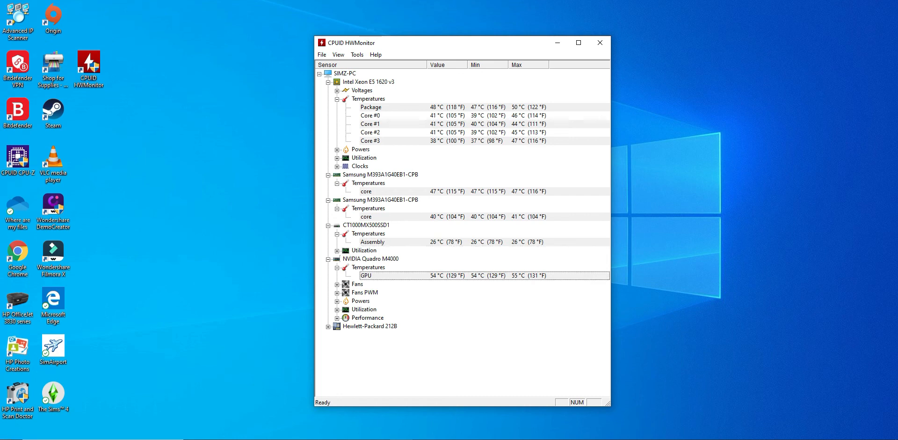
click(337, 283)
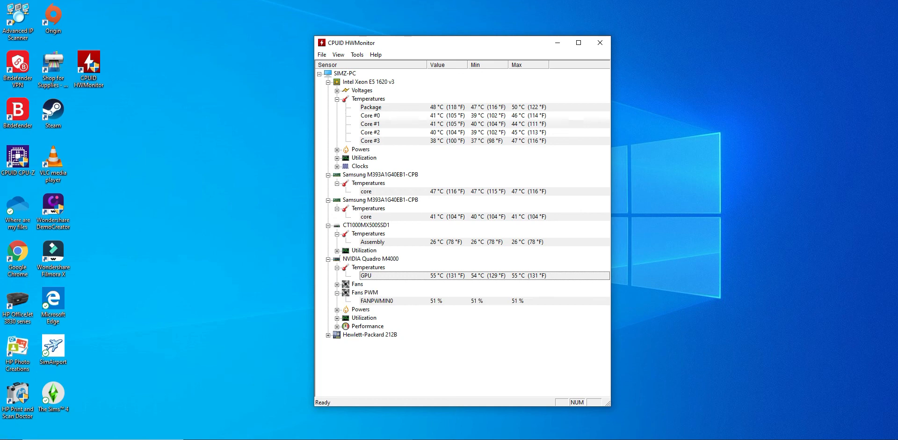
click(338, 292)
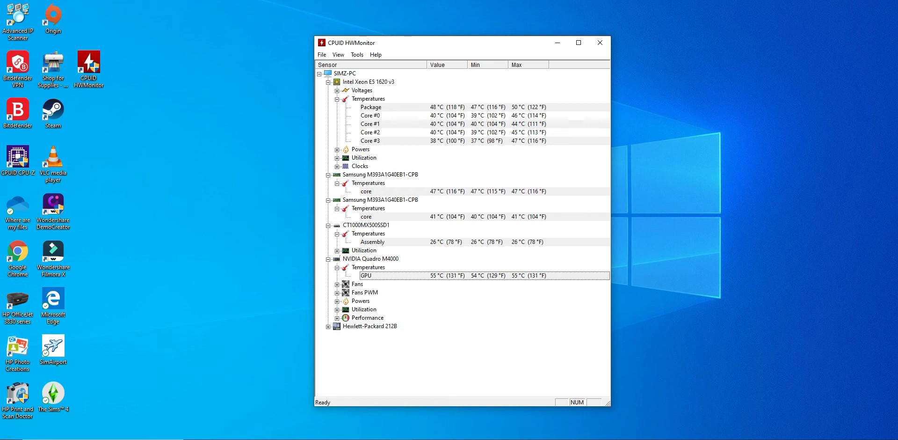